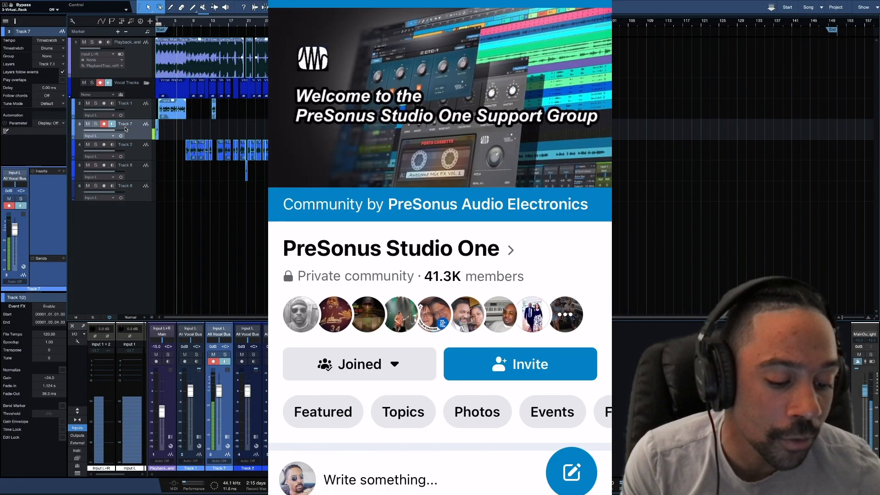
- Scroll down the PreSonus Studio One group to the Recently Seen post about Show Page setup
{"action": "scroll", "scroll_direction": "down", "scroll_amount": 3}
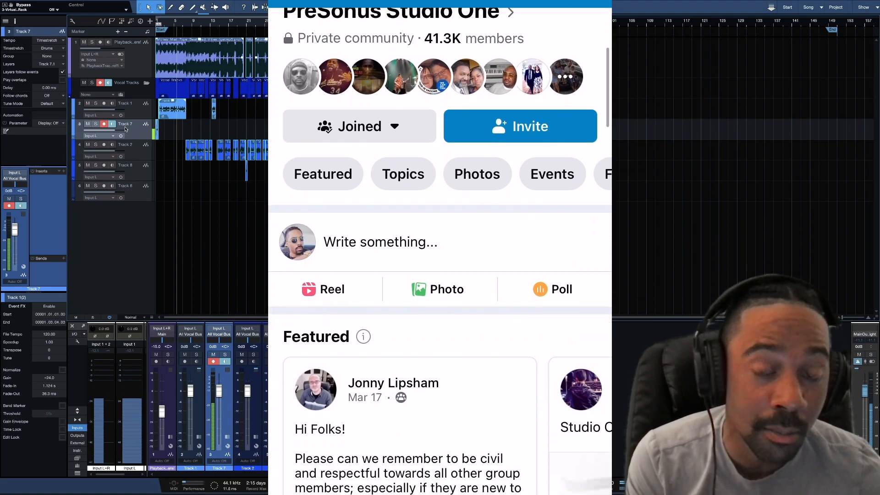
{"action": "scroll", "scroll_direction": "down", "scroll_amount": 3}
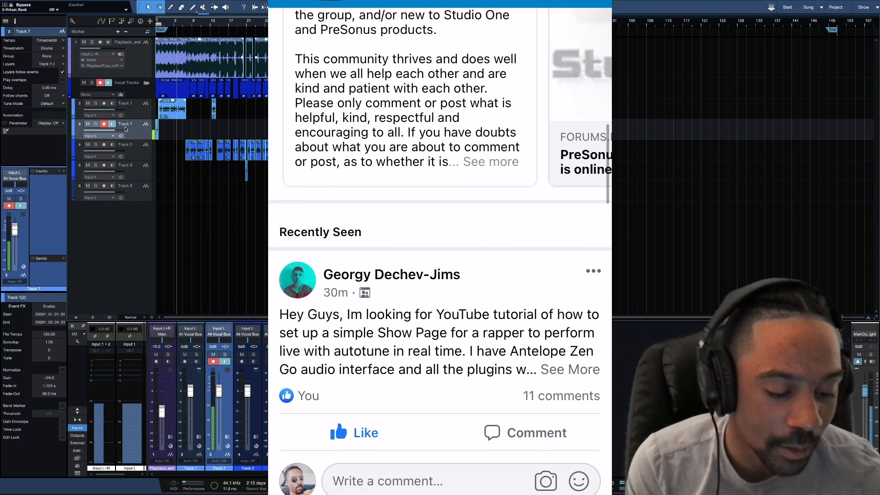
{"action": "scroll", "scroll_direction": "down", "scroll_amount": 3}
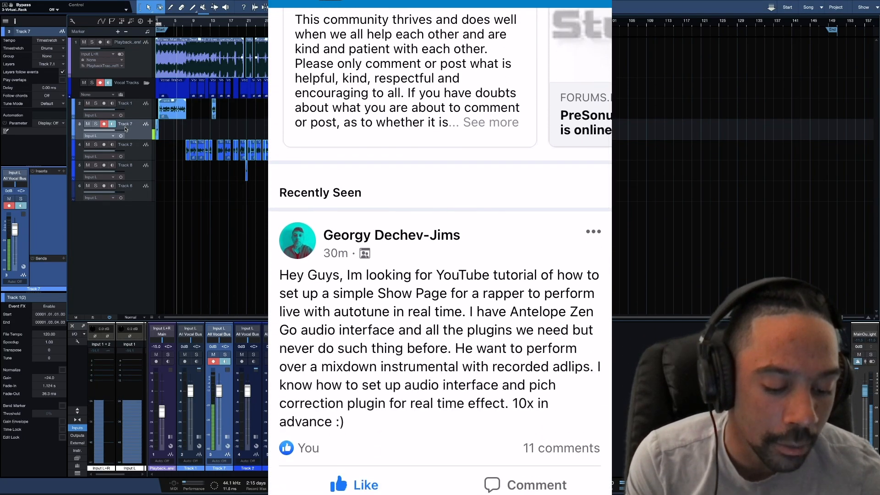
{"action": "scroll", "scroll_direction": "down", "scroll_amount": 3}
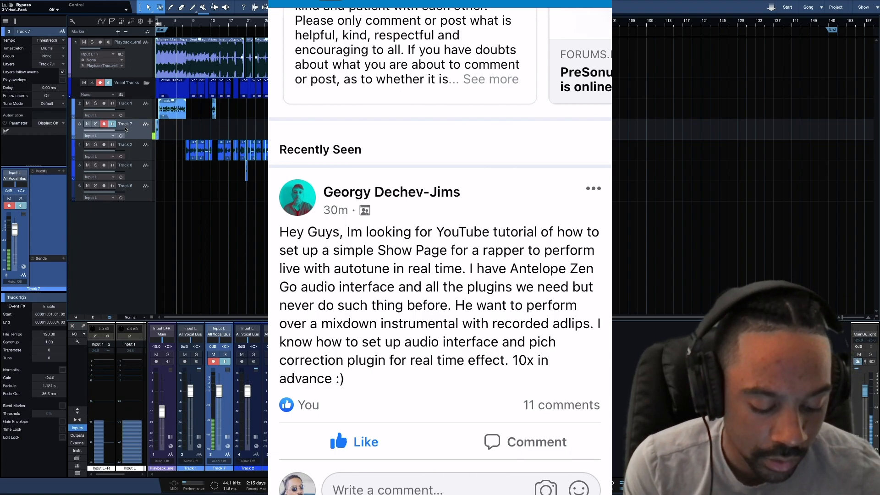
{"action": "scroll", "scroll_direction": "down", "scroll_amount": 3}
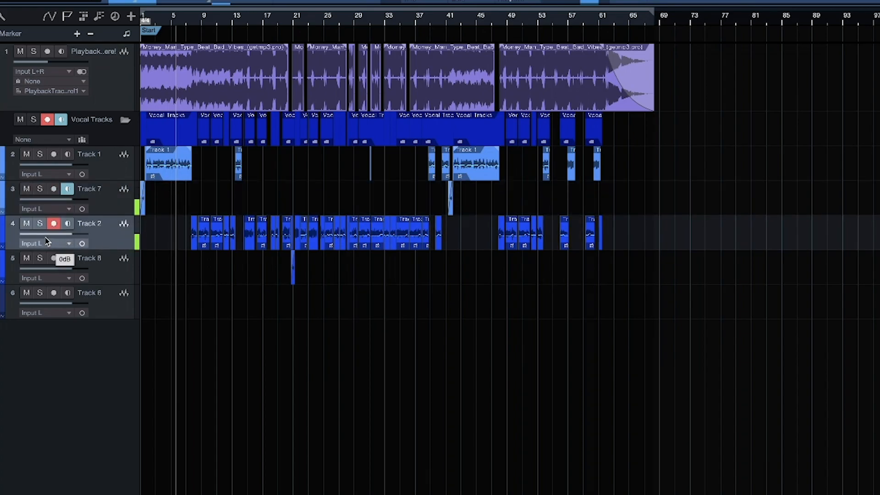
{"action": "left_click", "coordinate": [26, 223]}
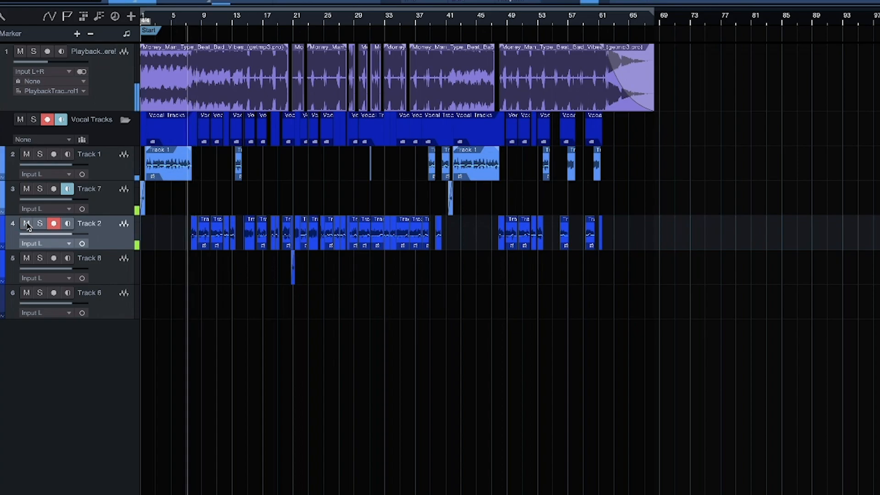
{"action": "left_click", "coordinate": [26, 223]}
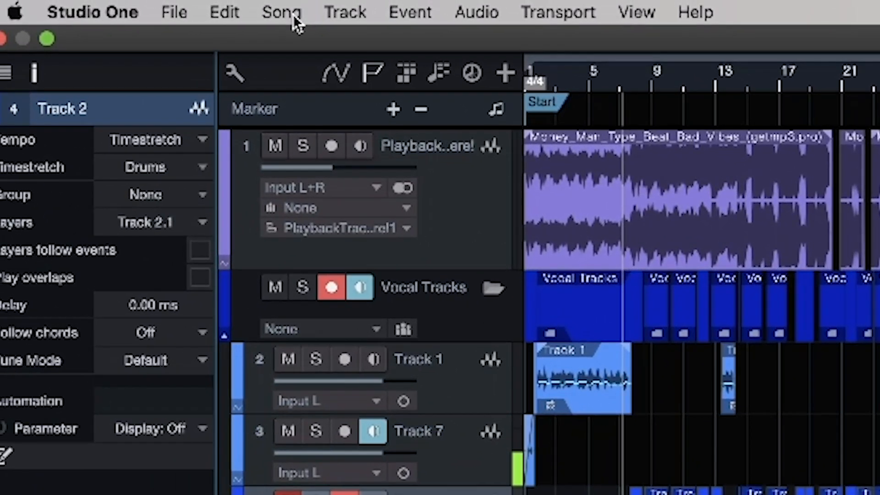
- Export a mixdown via Song > Export Mixdown, appending SHOW to the filename
{"action": "left_click", "coordinate": [281, 11]}
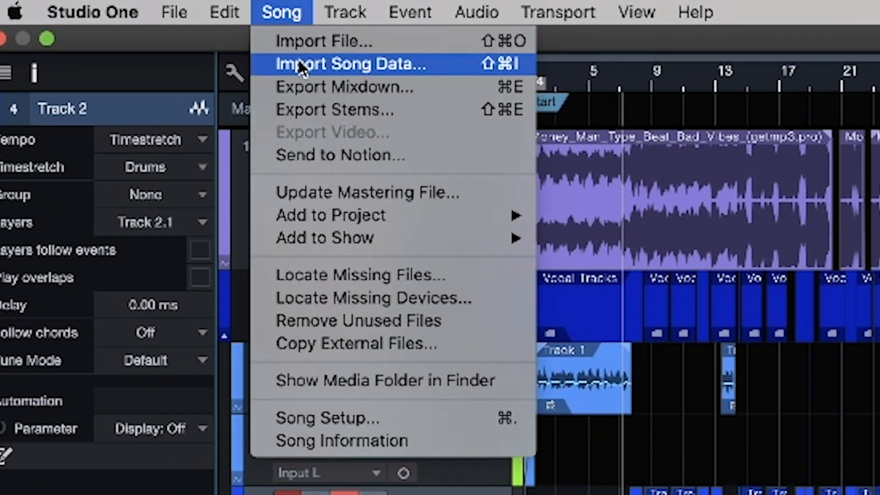
{"action": "mouse_move", "coordinate": [344, 87]}
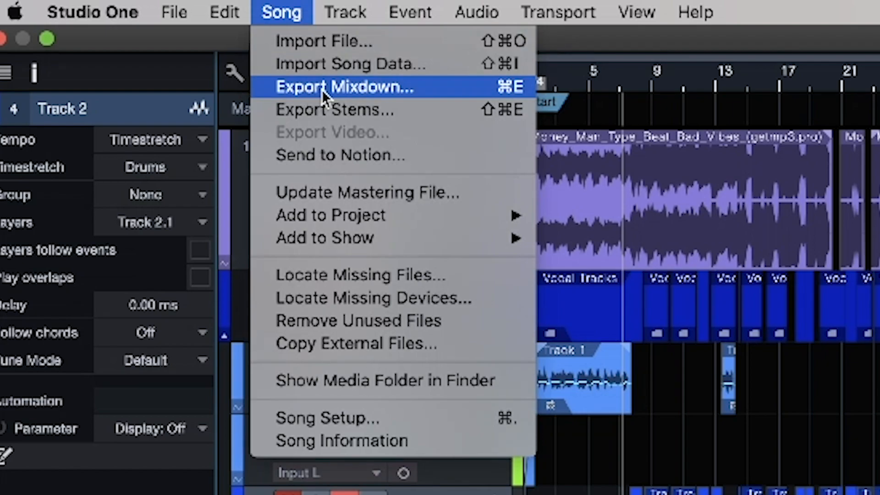
{"action": "left_click", "coordinate": [344, 86]}
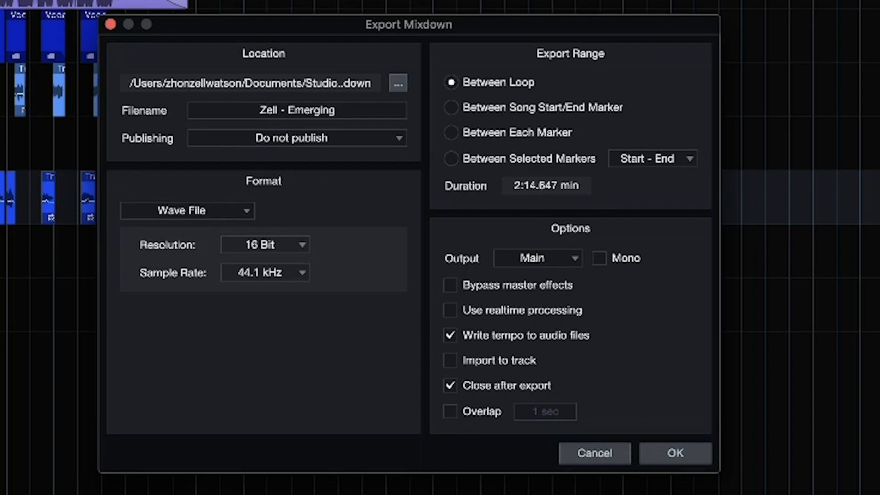
{"action": "left_click", "coordinate": [296, 110]}
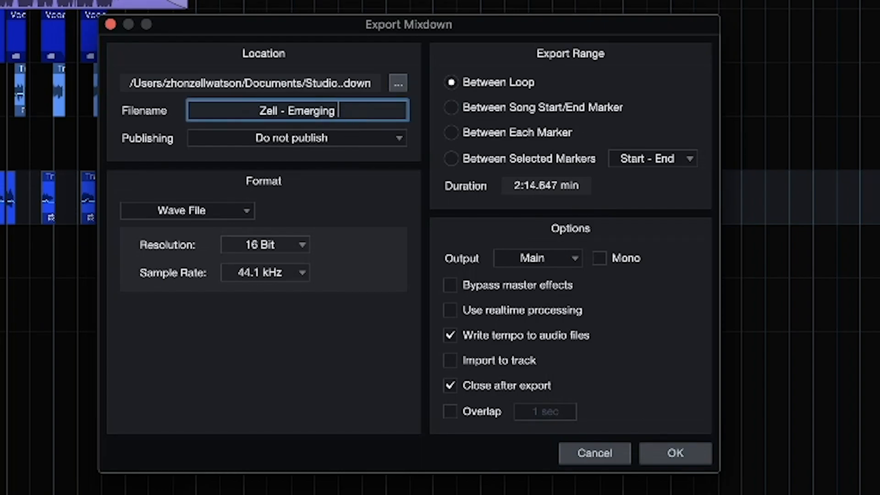
{"action": "type", "text": "SHOW"}
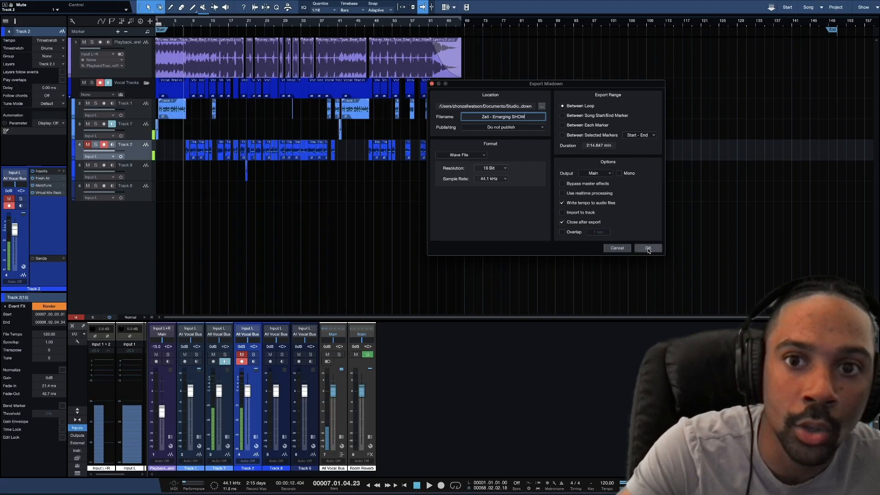
{"action": "left_click", "coordinate": [647, 248]}
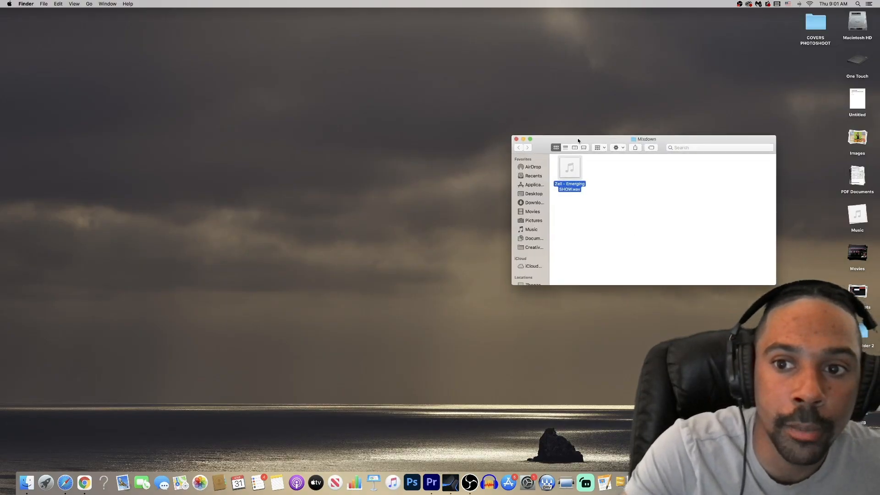
- Reposition the Finder Mixdown folder window showing the exported wave file
{"action": "left_click_drag", "start_coordinate": [645, 139], "coordinate": [397, 111]}
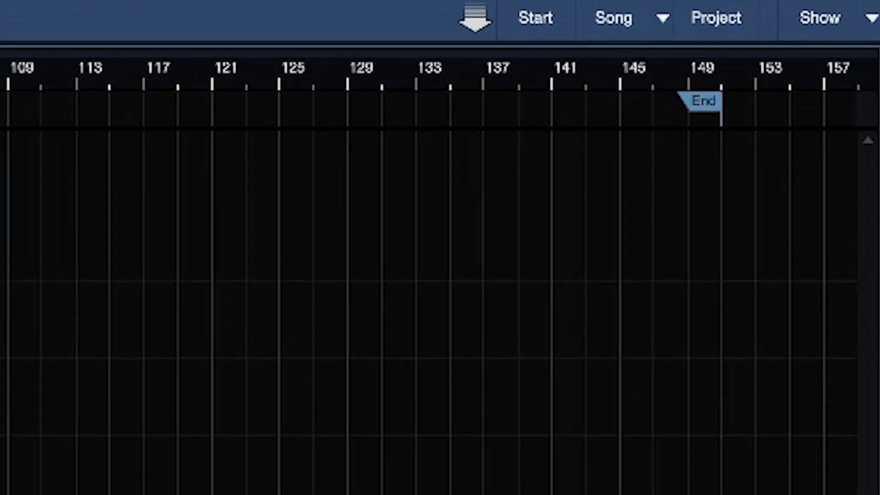
- On the Show page, create a Real Instrument player named VOICE TRACK on Input L
{"action": "left_click", "coordinate": [819, 17]}
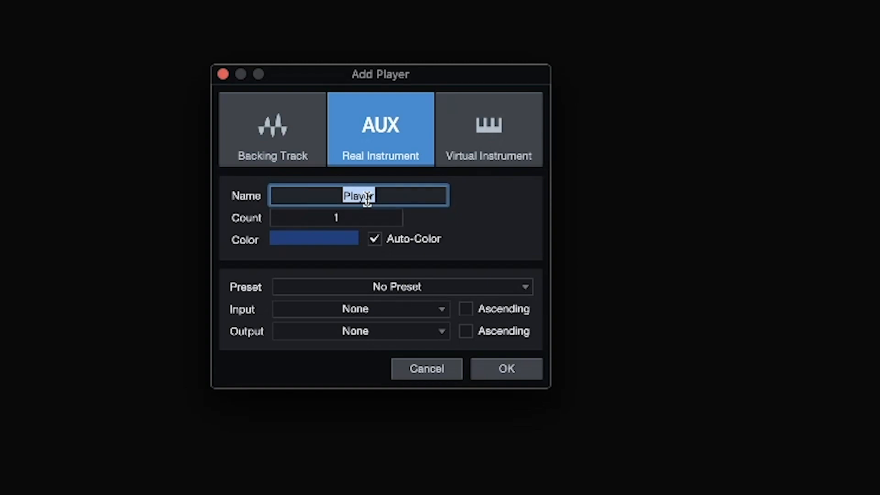
{"action": "type", "text": "VOICE TRA"}
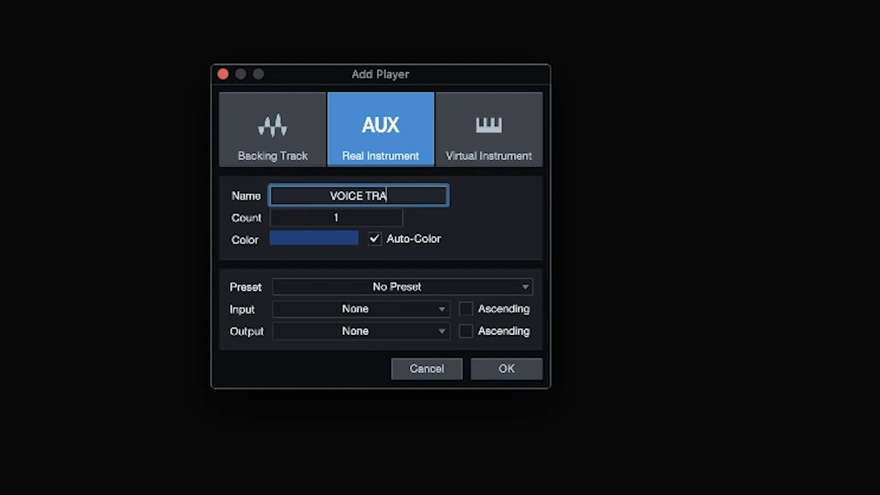
{"action": "type", "text": "CK"}
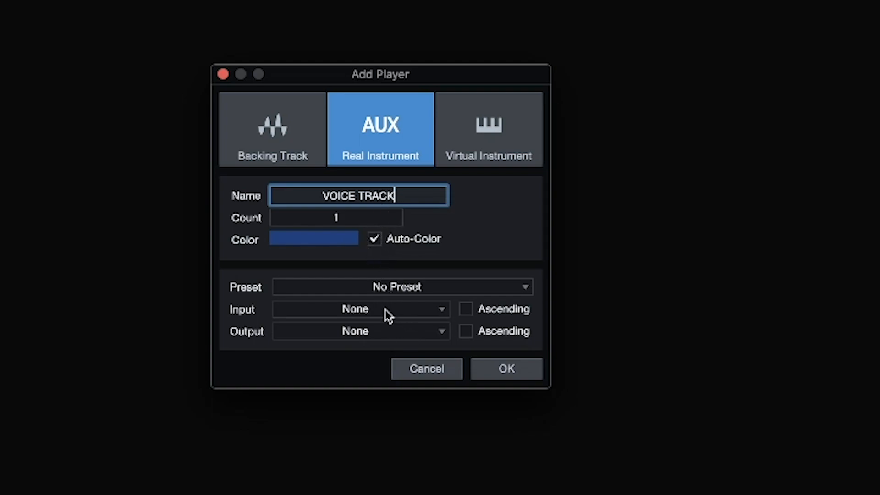
{"action": "left_click", "coordinate": [359, 308]}
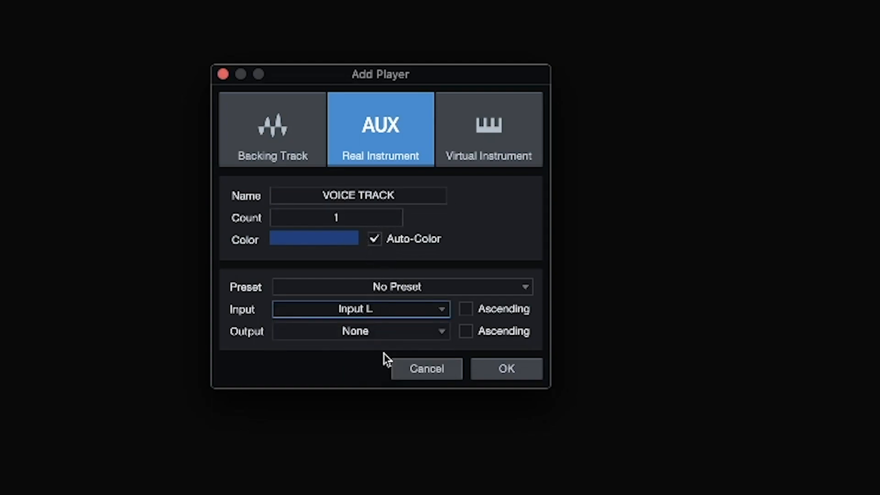
{"action": "left_click", "coordinate": [360, 331]}
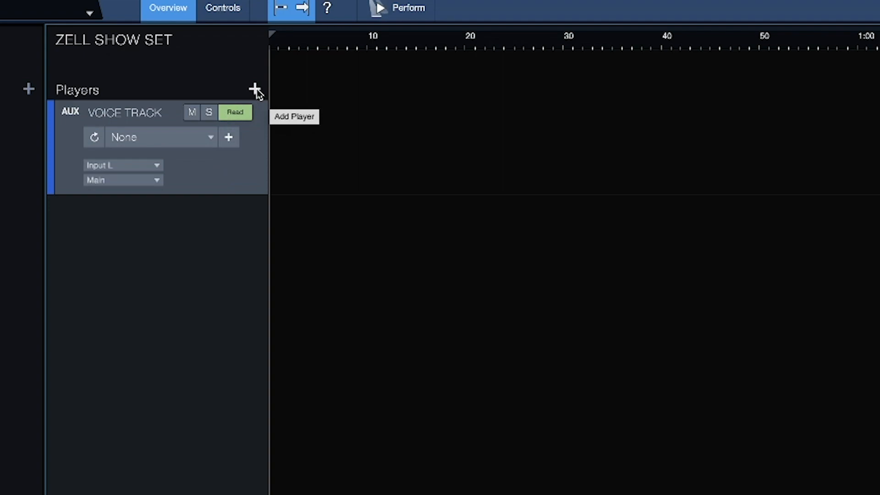
- Begin adding another player to the ZELL SHOW SET show
{"action": "left_click", "coordinate": [255, 89]}
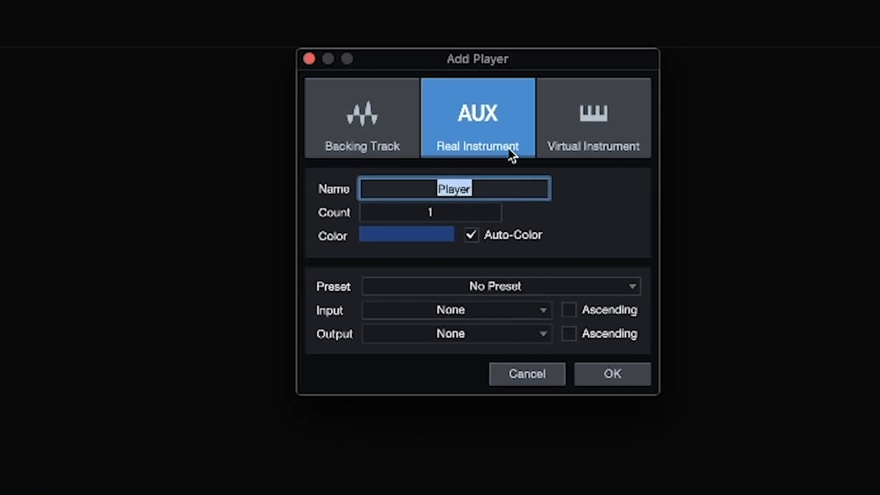
{"action": "mouse_move", "coordinate": [479, 121]}
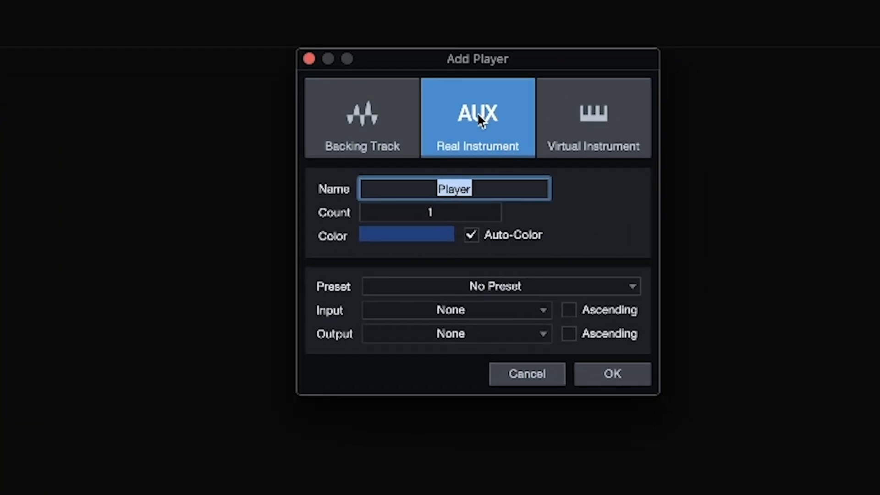
{"action": "mouse_move", "coordinate": [486, 219]}
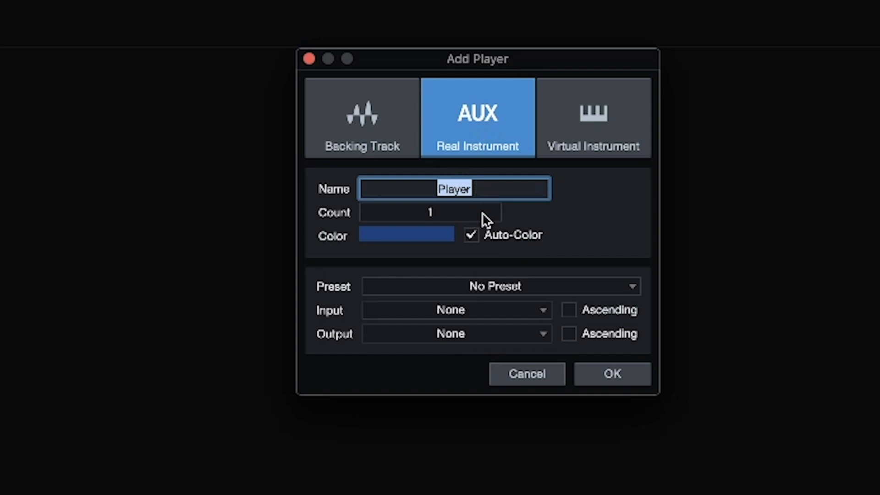
{"action": "mouse_move", "coordinate": [471, 312]}
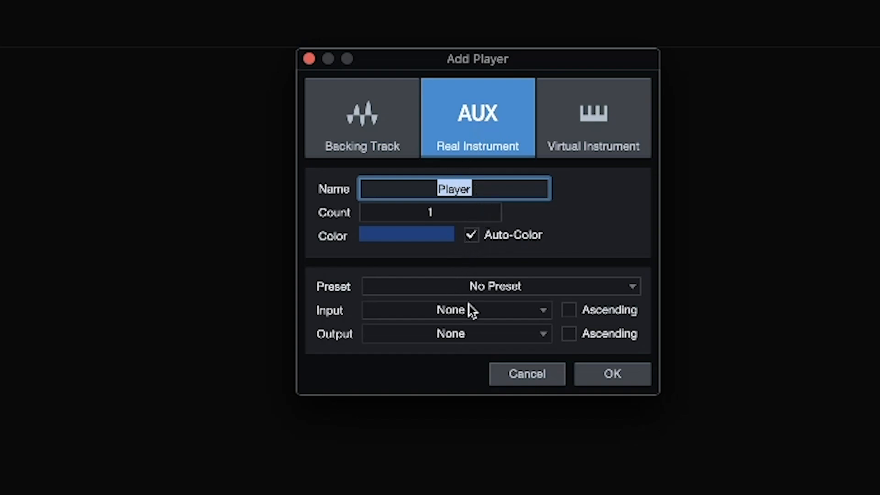
{"action": "left_click", "coordinate": [454, 310]}
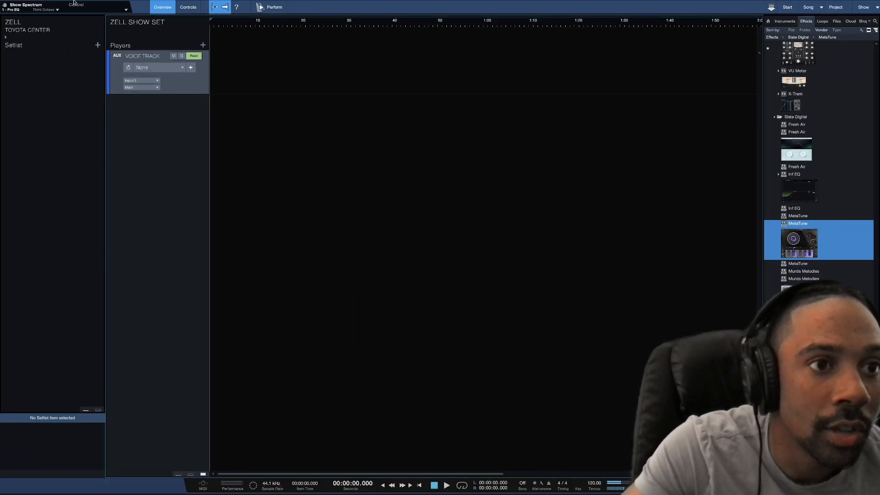
- Add the Zell - Emerging SHOW mixdown to the setlist as a backing-track player
{"action": "left_click", "coordinate": [55, 3]}
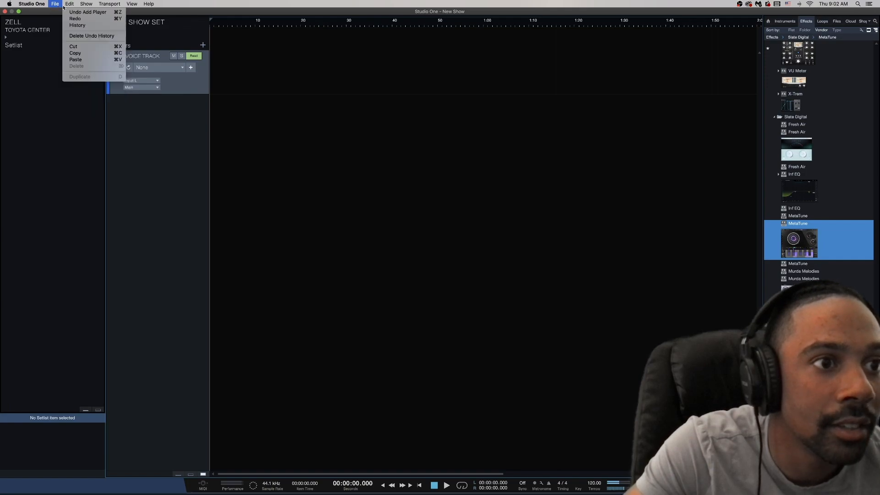
{"action": "left_click", "coordinate": [54, 4]}
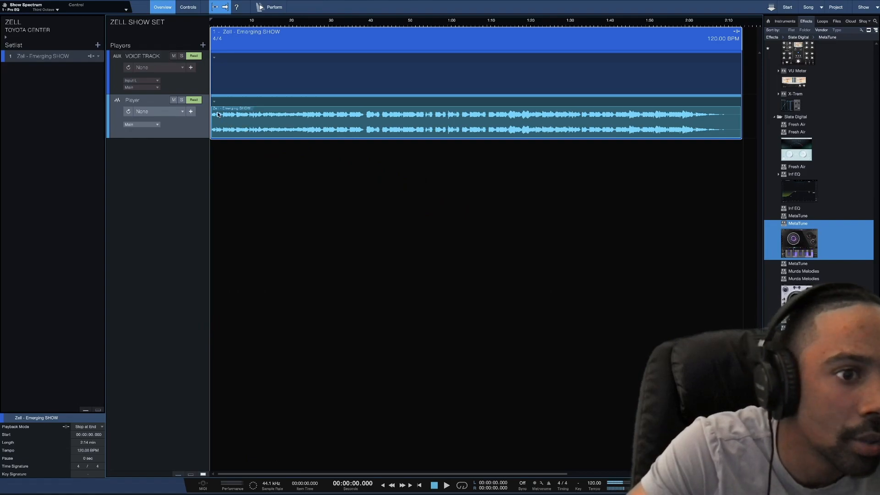
{"action": "mouse_move", "coordinate": [282, 206]}
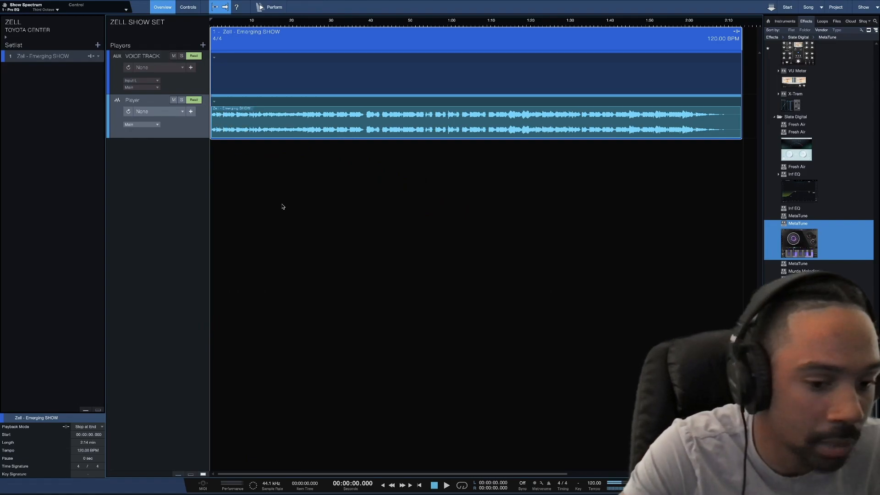
{"action": "left_click", "coordinate": [447, 485]}
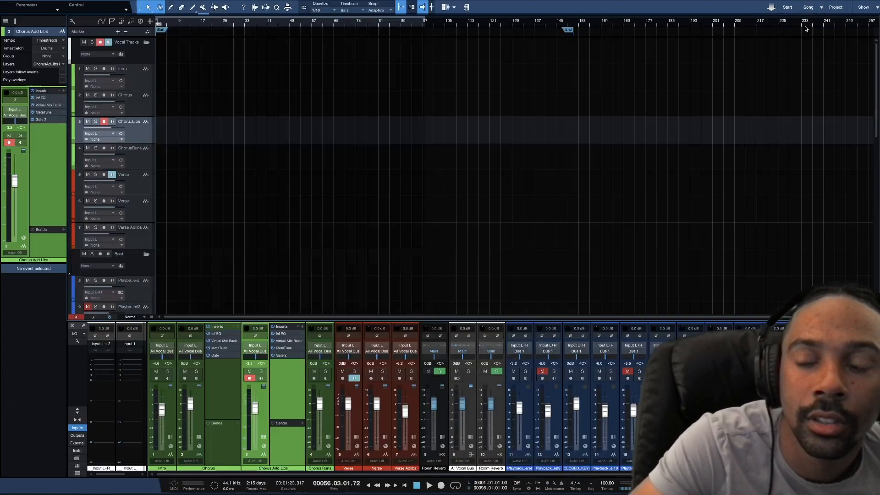
- Store the current MetaTune settings as a preset named Emerging Show in a subfolder
{"action": "left_click", "coordinate": [808, 8]}
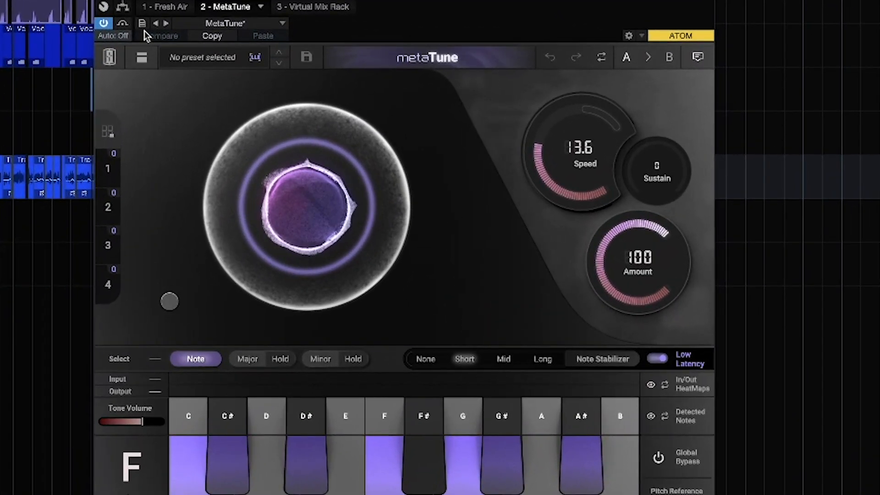
{"action": "left_click", "coordinate": [306, 57]}
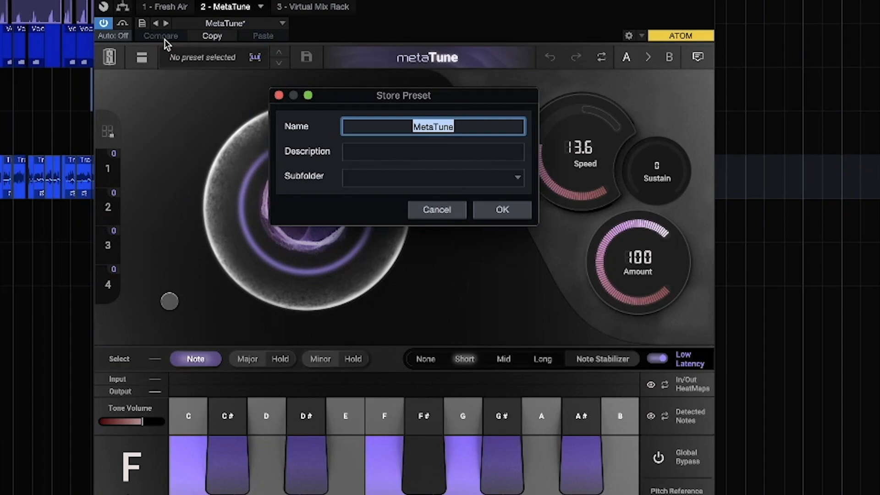
{"action": "type", "text": "Emergins"}
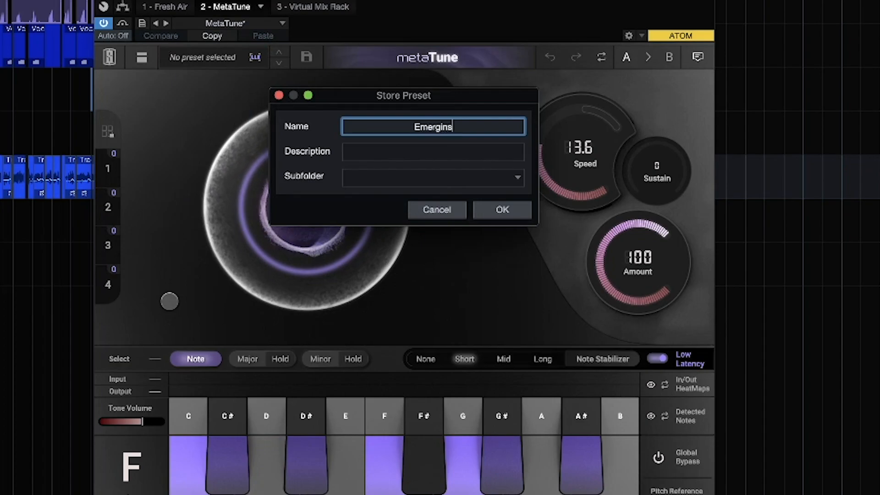
{"action": "type", "text": "SHow"}
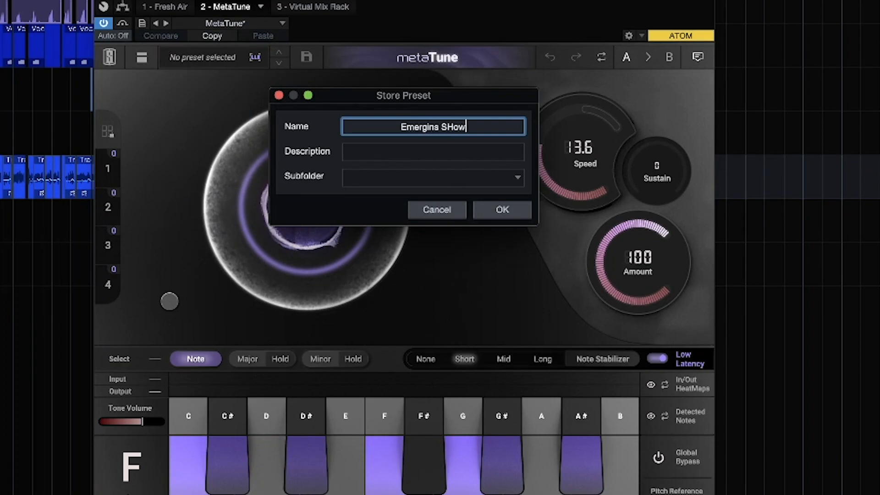
{"action": "key", "text": "Backspace"}
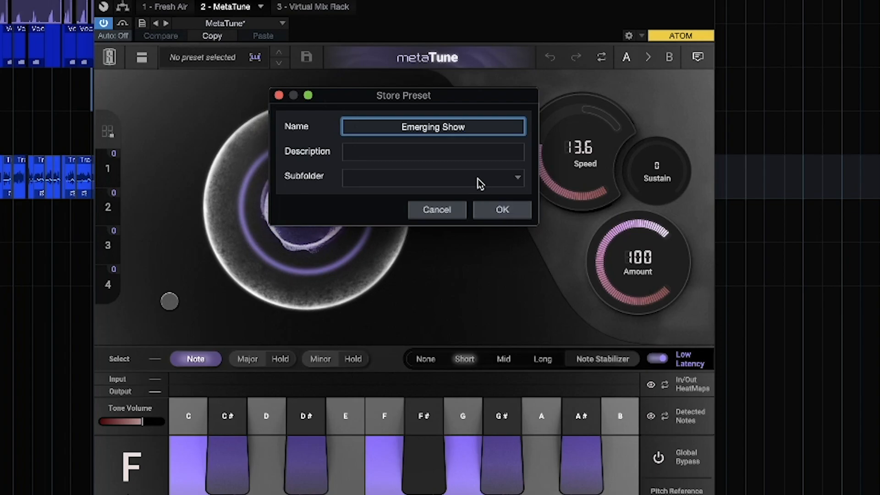
{"action": "left_click", "coordinate": [431, 176]}
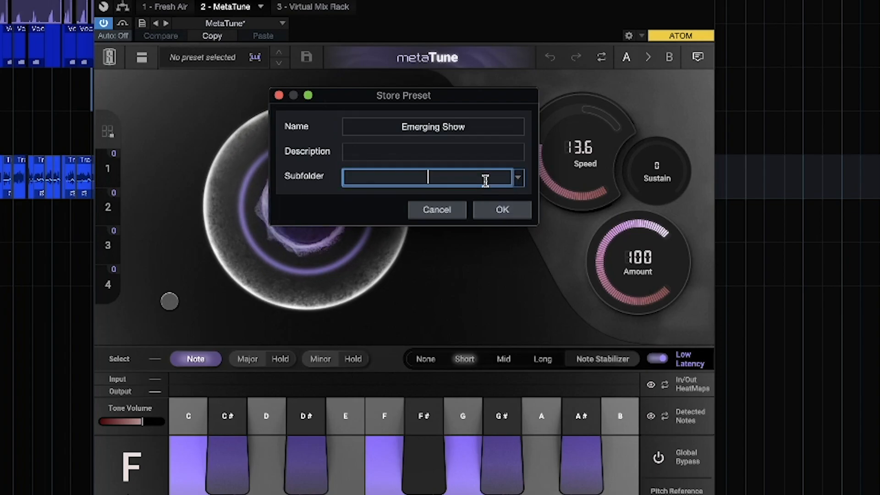
{"action": "left_click", "coordinate": [501, 209]}
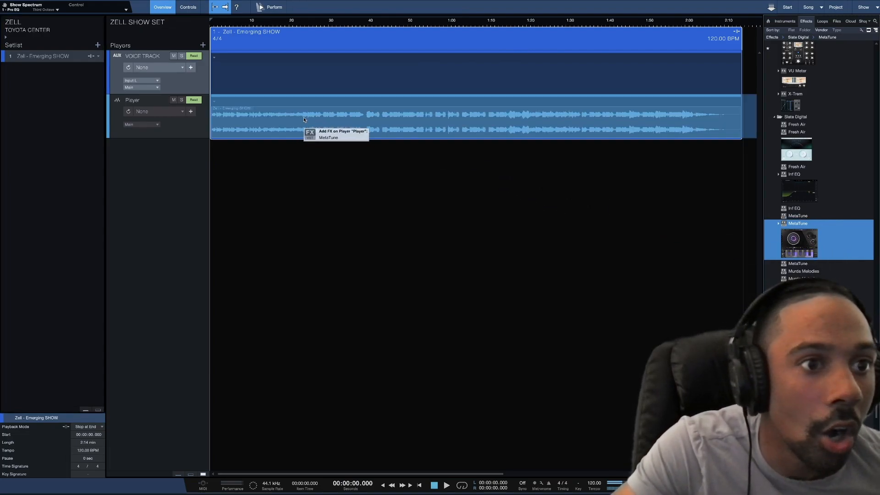
- Insert MetaTune with the Emerging Show preset on VOICE TRACK and set the playback position
{"action": "left_click", "coordinate": [328, 133]}
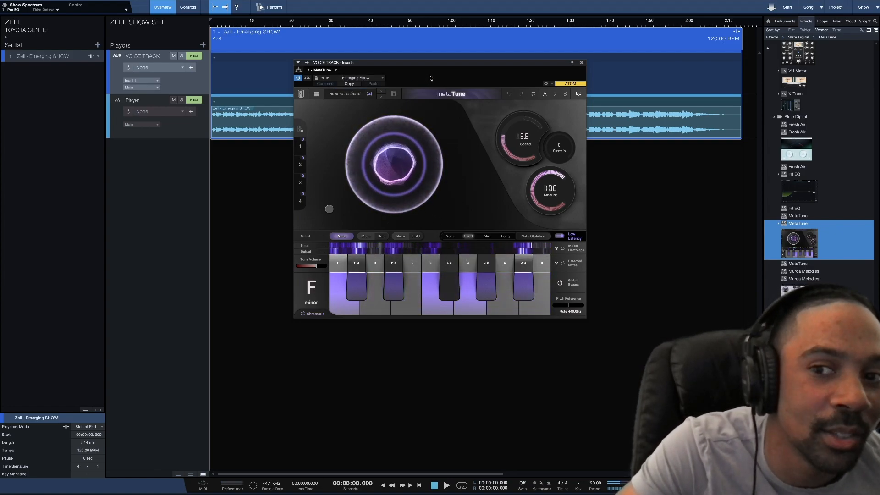
{"action": "left_click", "coordinate": [581, 62]}
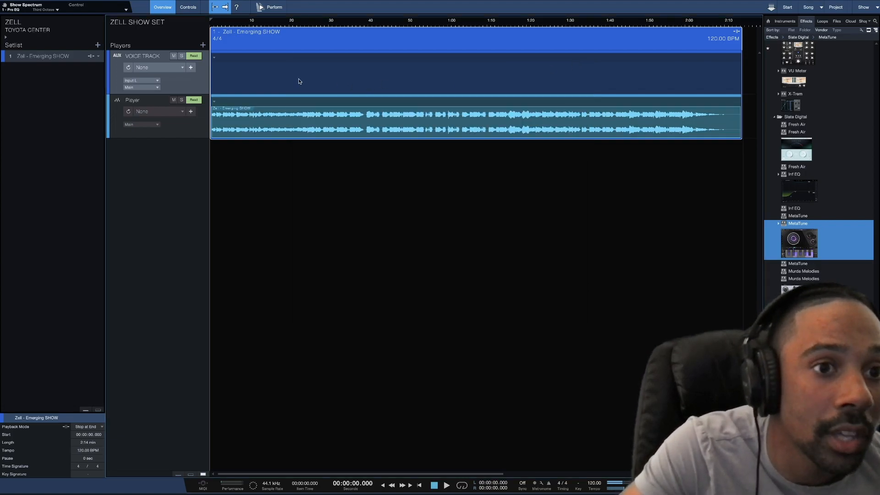
{"action": "left_click", "coordinate": [446, 485]}
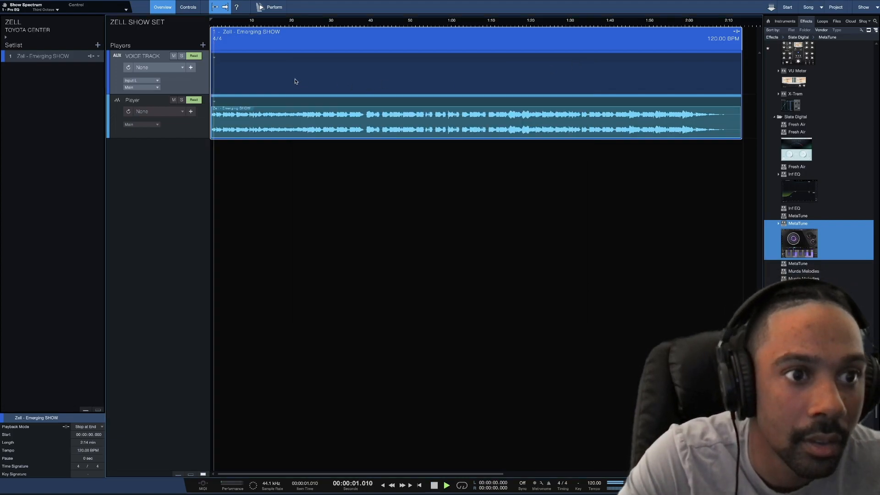
{"action": "left_click", "coordinate": [445, 485]}
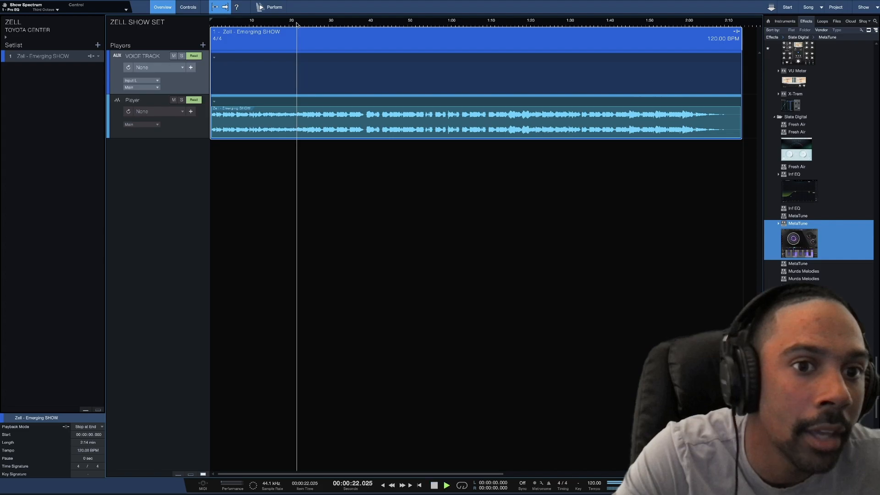
{"action": "left_click", "coordinate": [245, 26]}
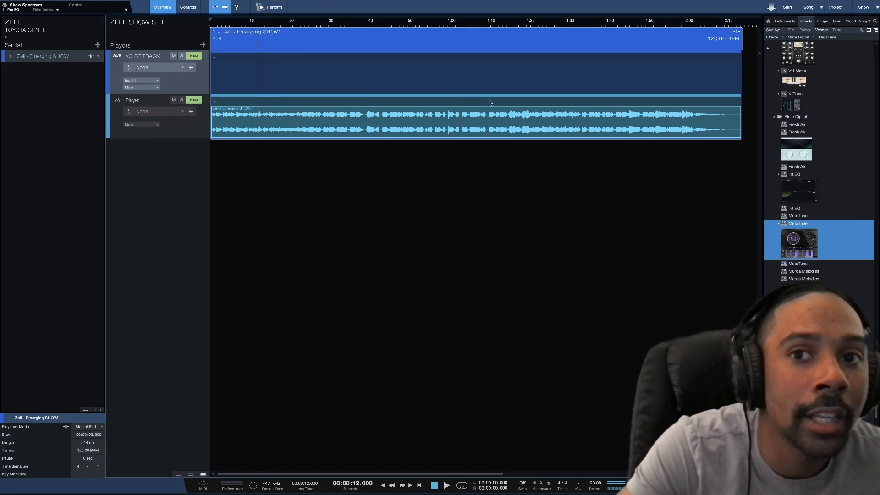
- Insert Infinity EQ on VOICE TRACK with the 01. Hip Hop Vocals Clean Rap preset
{"action": "left_click", "coordinate": [795, 174]}
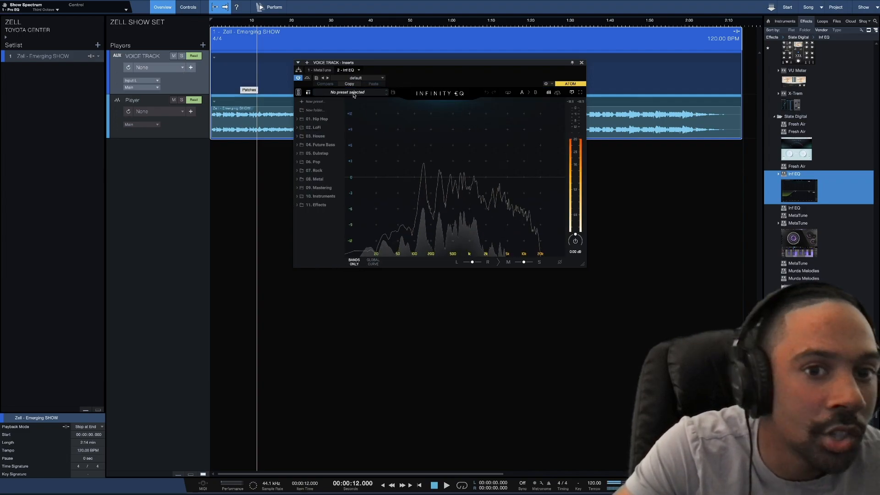
{"action": "left_click", "coordinate": [317, 118]}
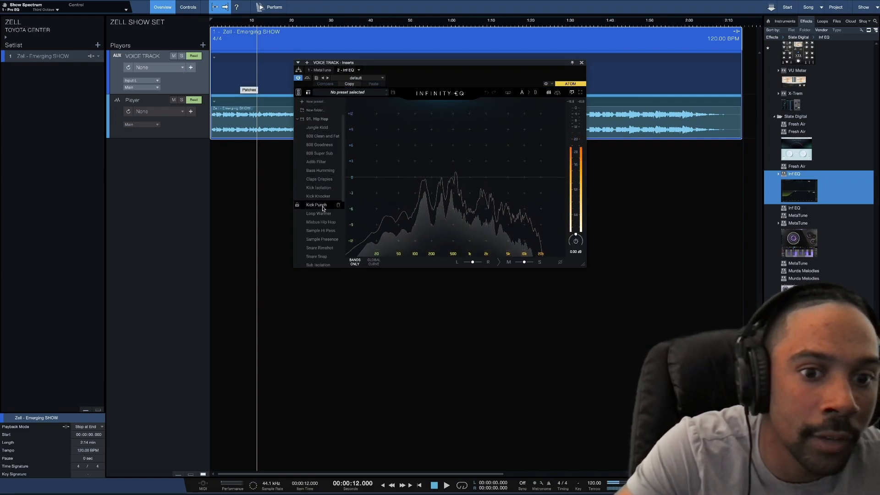
{"action": "left_click", "coordinate": [322, 176]}
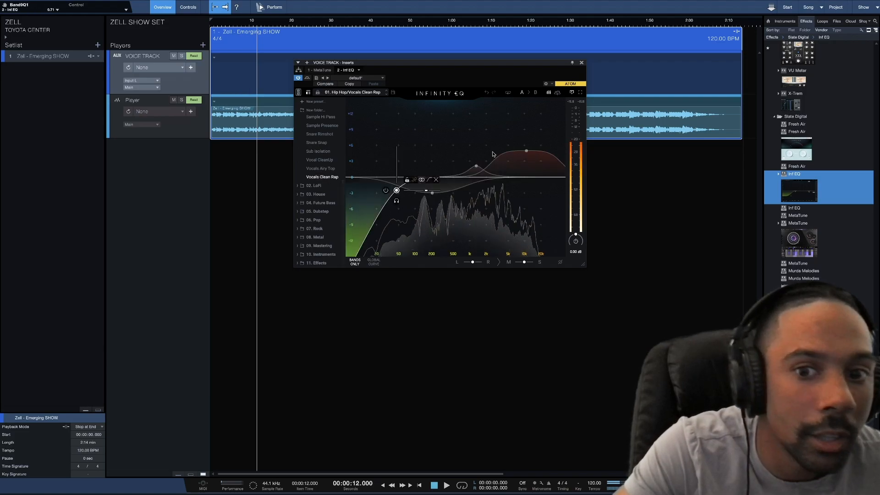
{"action": "left_click", "coordinate": [581, 61]}
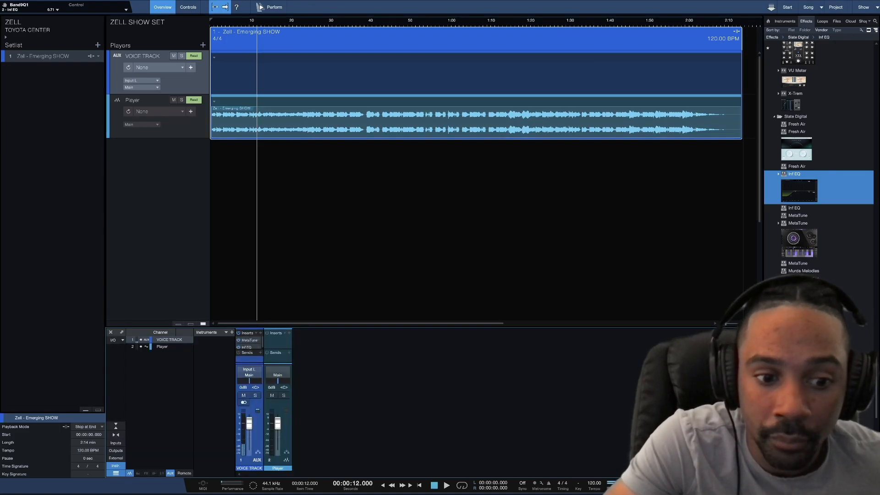
{"action": "mouse_move", "coordinate": [342, 304]}
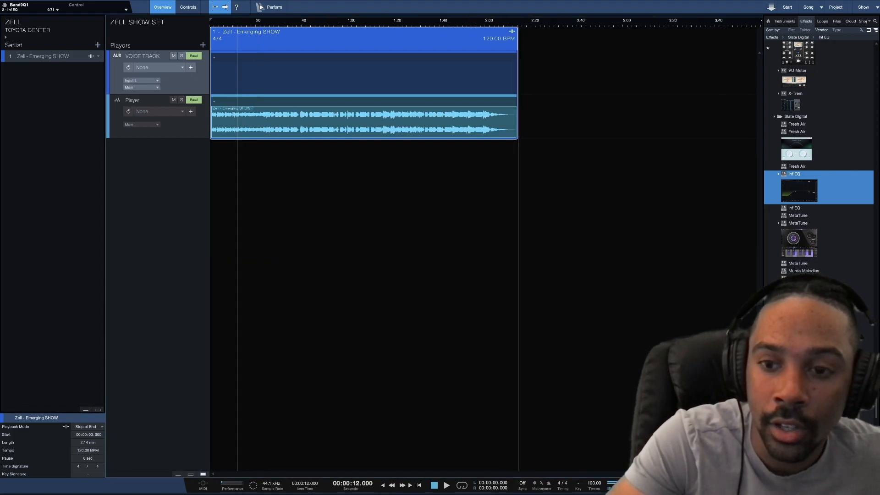
{"action": "mouse_move", "coordinate": [479, 320]}
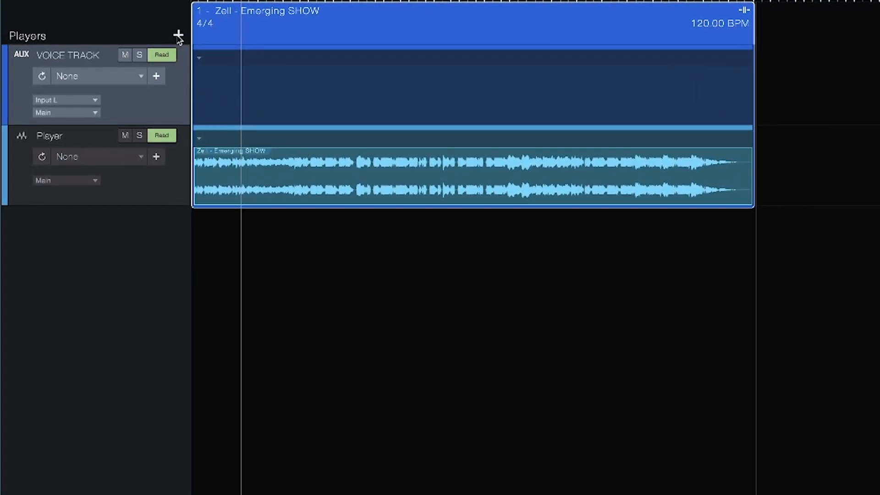
- Create Real Instrument player VOICE TRACK 2 on Input L to Main, then start renaming players EMERGING
{"action": "left_click", "coordinate": [177, 35]}
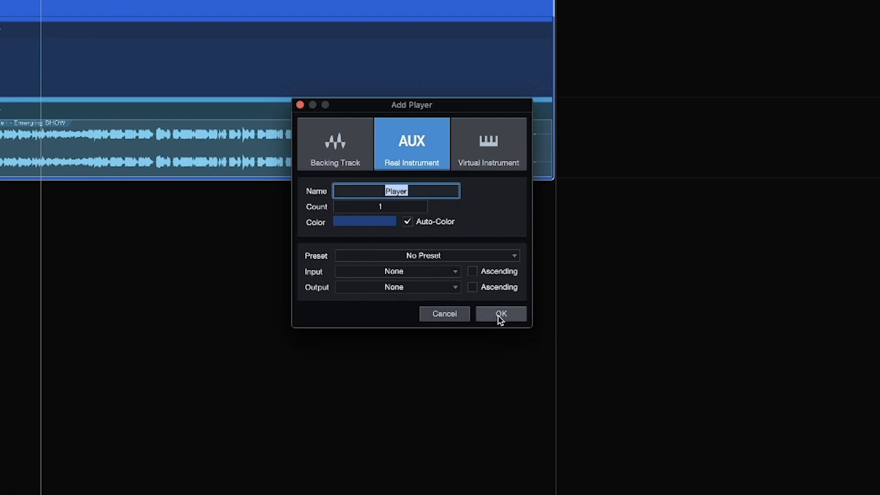
{"action": "type", "text": "VOICE TRACK 2"}
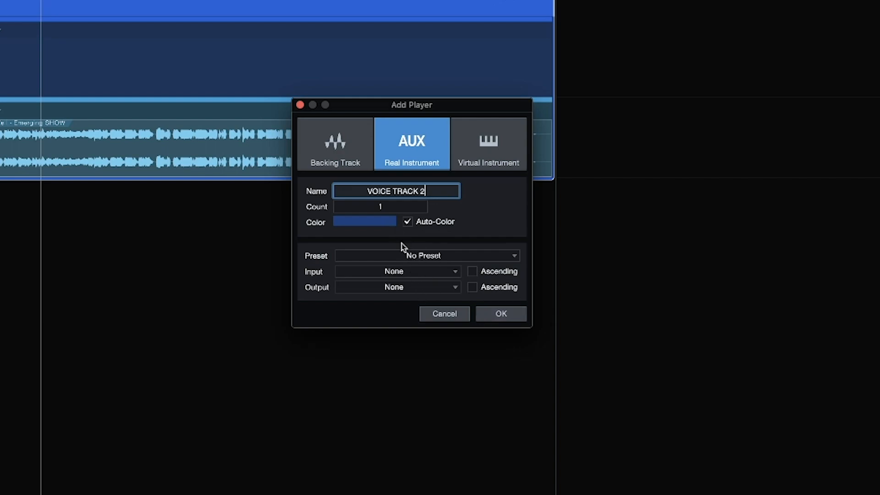
{"action": "left_click", "coordinate": [396, 271]}
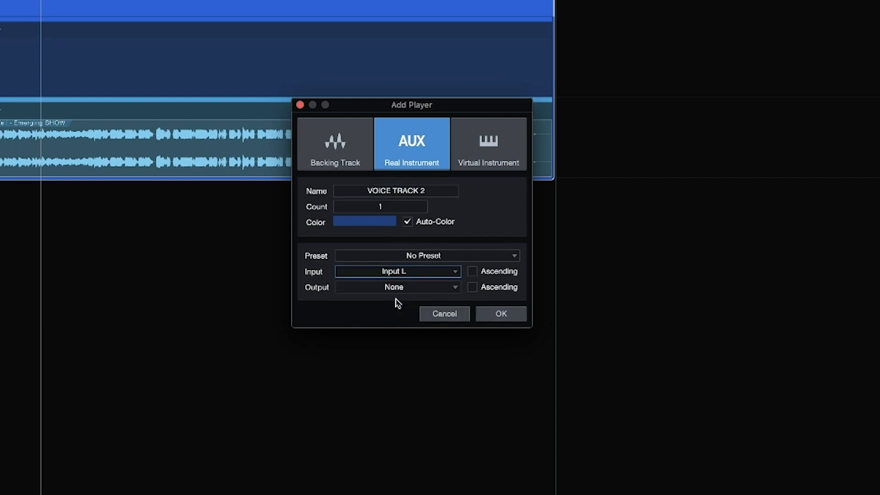
{"action": "left_click", "coordinate": [397, 287]}
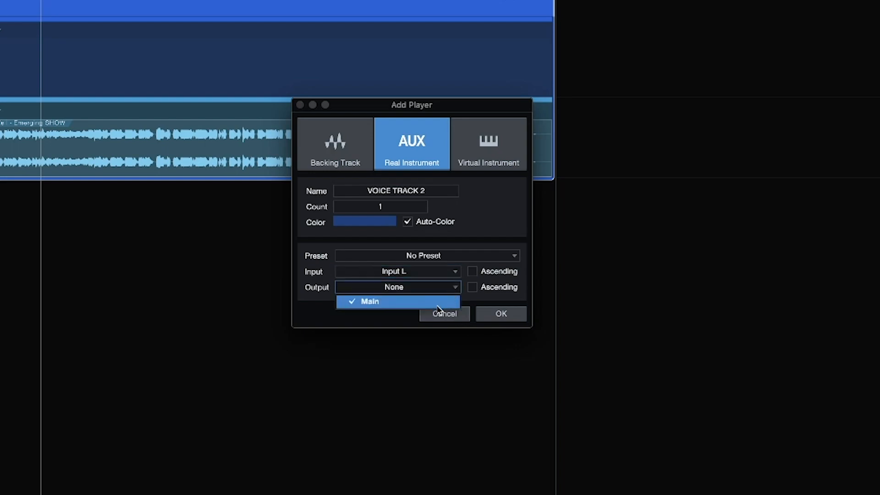
{"action": "left_click", "coordinate": [369, 302]}
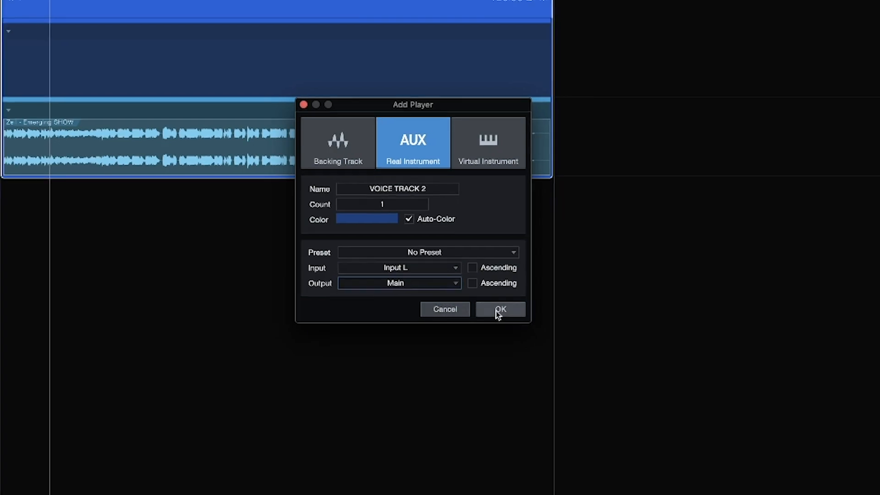
{"action": "left_click", "coordinate": [500, 308]}
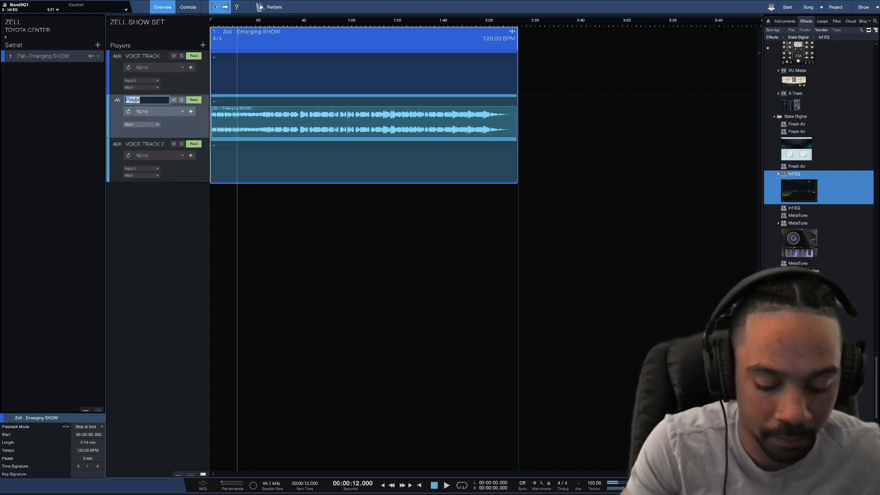
{"action": "type", "text": "EMERGING"}
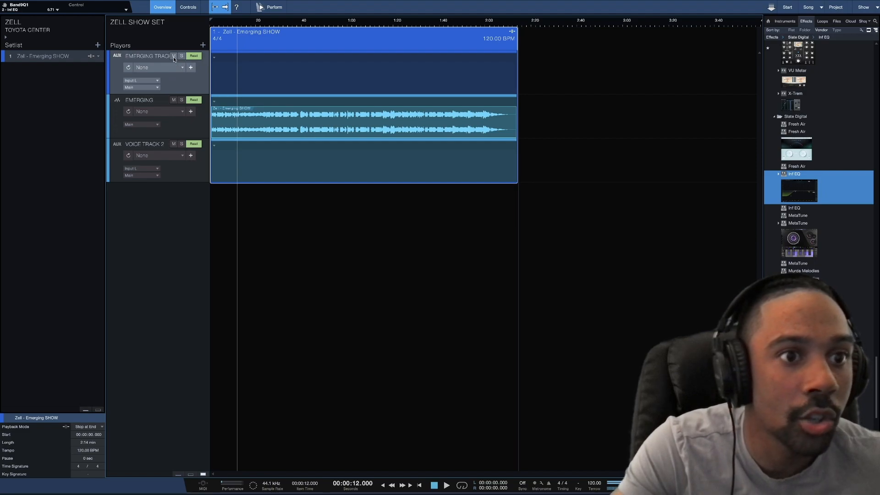
- Mute EMERGING TRACK and insert MetaTune on VOICE TRACK 2
{"action": "left_click", "coordinate": [174, 56]}
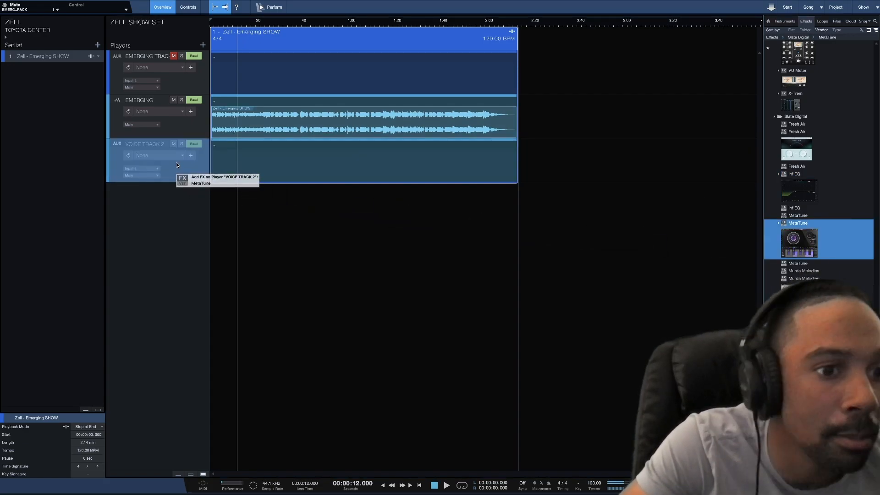
{"action": "left_click", "coordinate": [201, 180]}
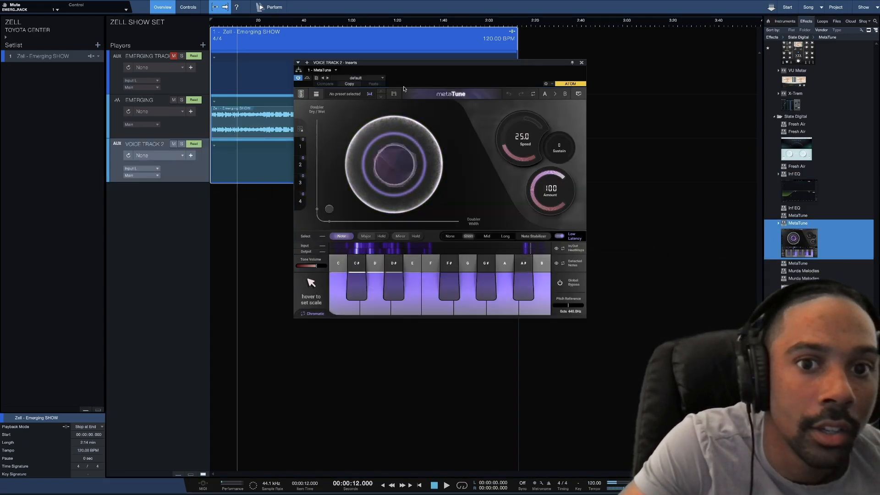
{"action": "left_click", "coordinate": [359, 77]}
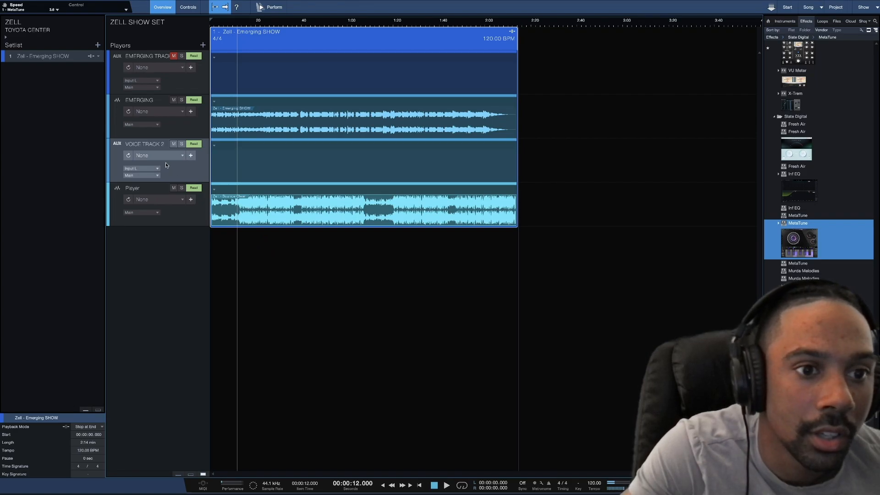
{"action": "mouse_move", "coordinate": [516, 111]}
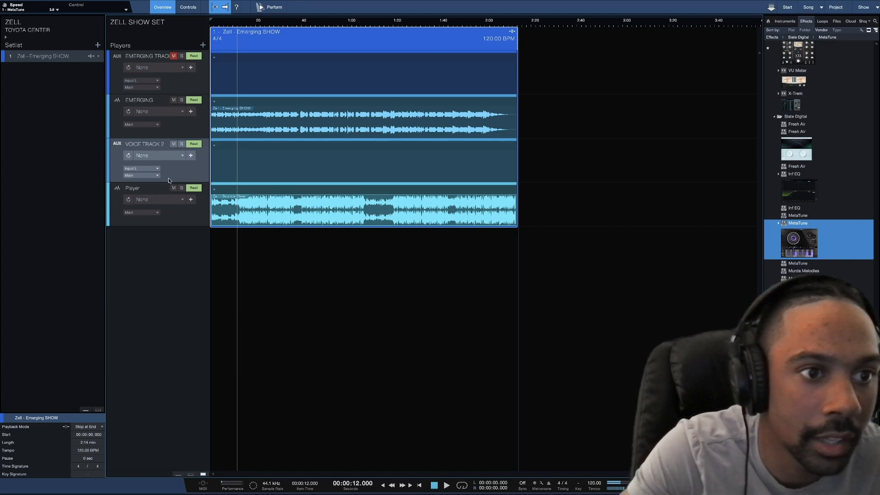
{"action": "left_click", "coordinate": [175, 100]}
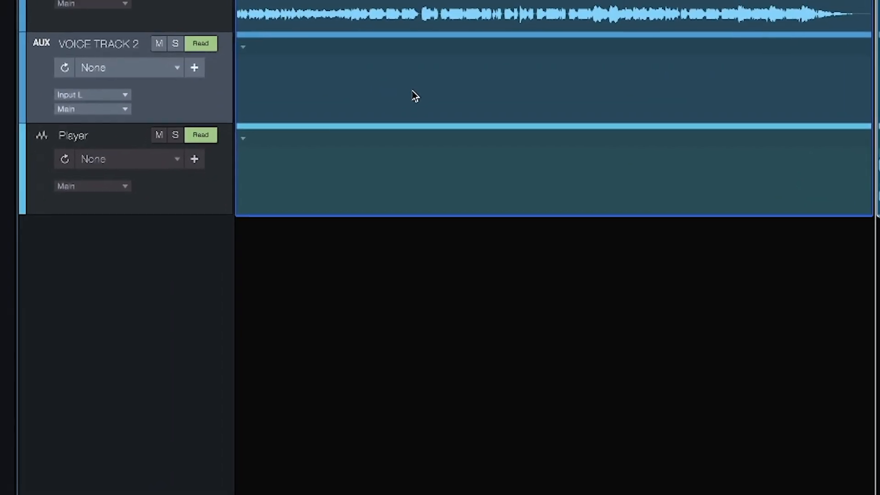
- Choose Mute from VOICE TRACK 2's automation lane selector for the Zell - Bounce Clean song
{"action": "left_click", "coordinate": [245, 121]}
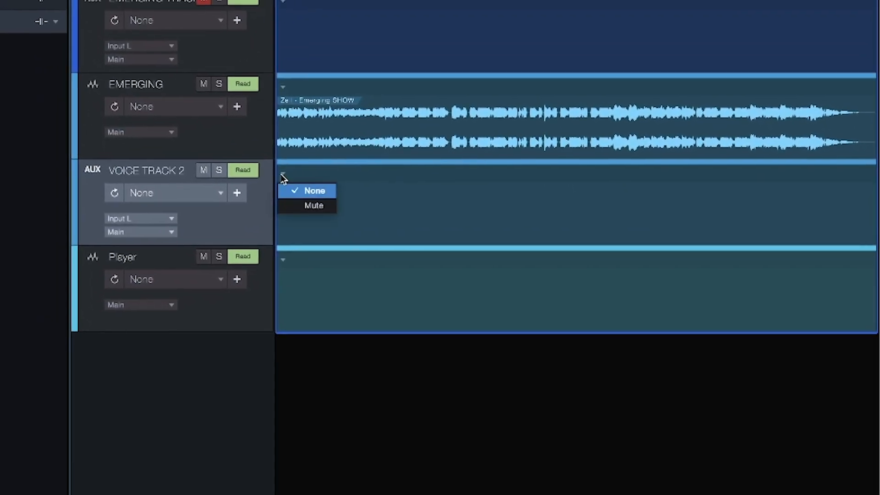
{"action": "left_click", "coordinate": [314, 205]}
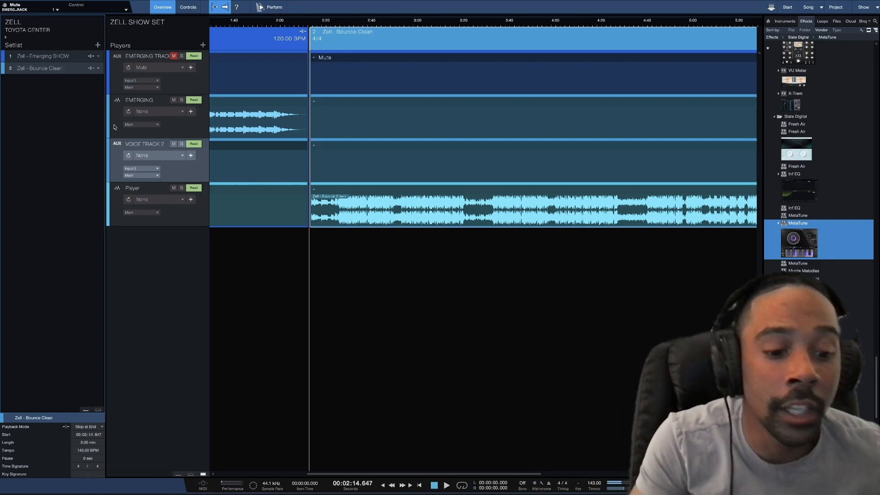
{"action": "mouse_move", "coordinate": [106, 174]}
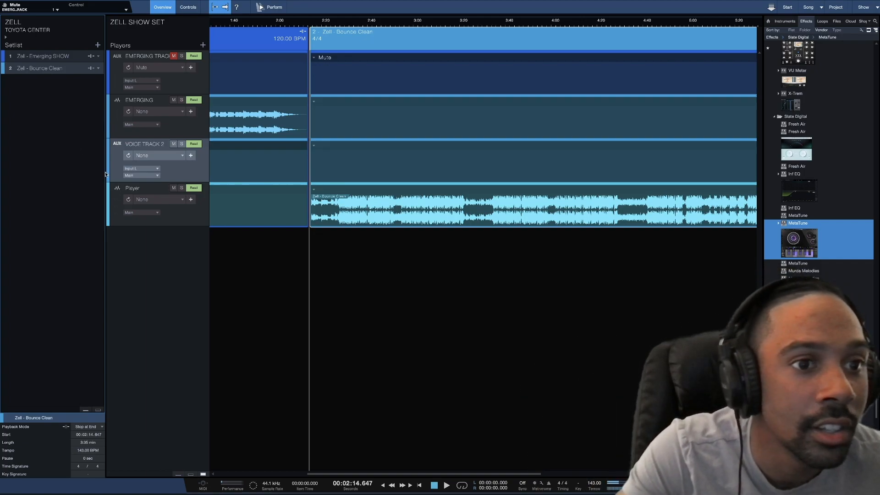